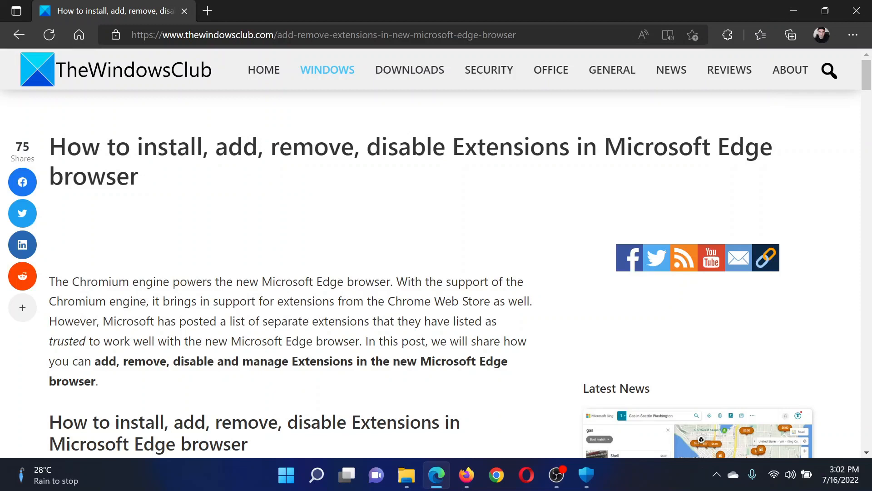
pyautogui.moveTo(236, 191)
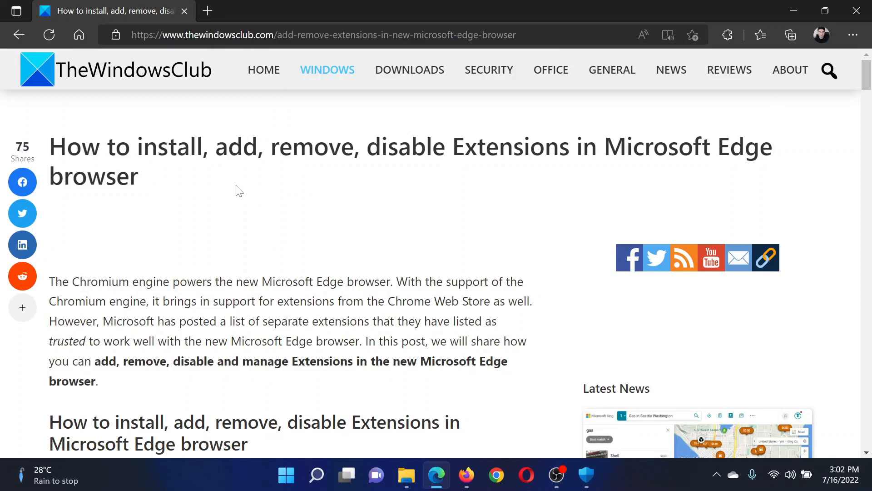
pyautogui.moveTo(854, 34)
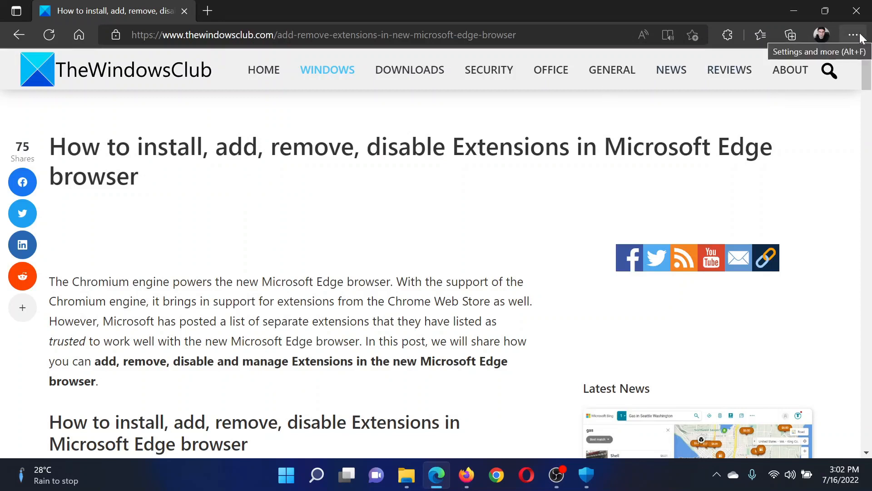
# Step: Open the edge://extensions management page from the toolbar Extensions menu
pyautogui.click(856, 34)
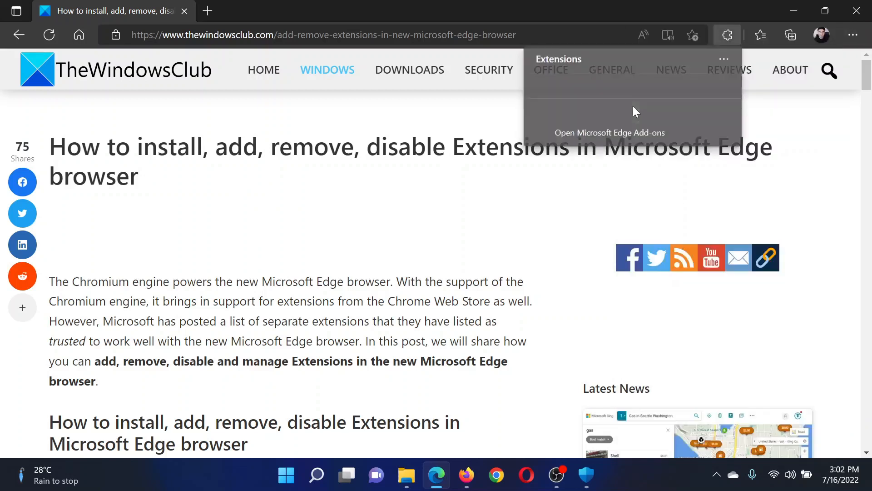
pyautogui.click(609, 133)
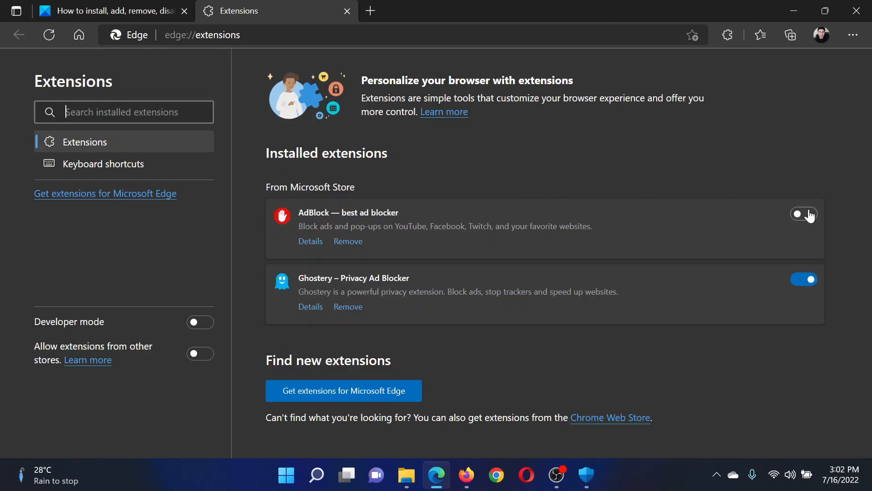
pyautogui.click(803, 214)
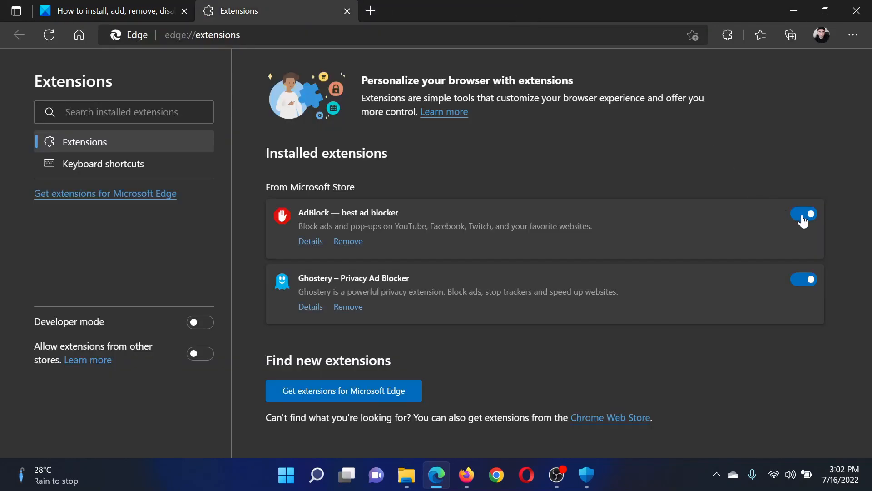
pyautogui.click(803, 213)
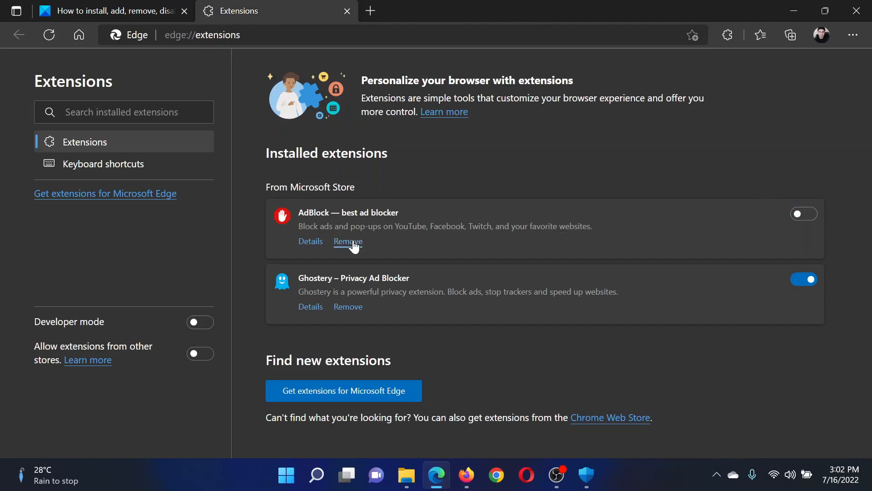
# Step: Remove AdBlock and confirm, leaving Ghostery as the only installed extension
pyautogui.click(348, 242)
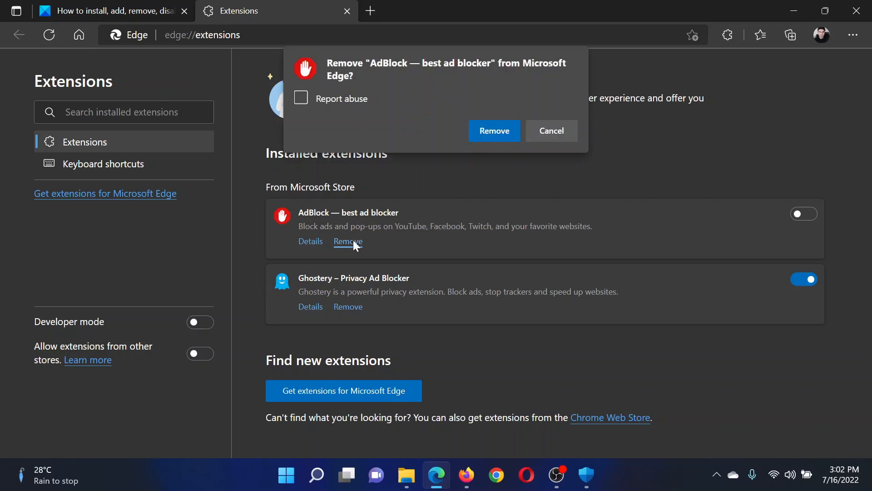
pyautogui.moveTo(494, 136)
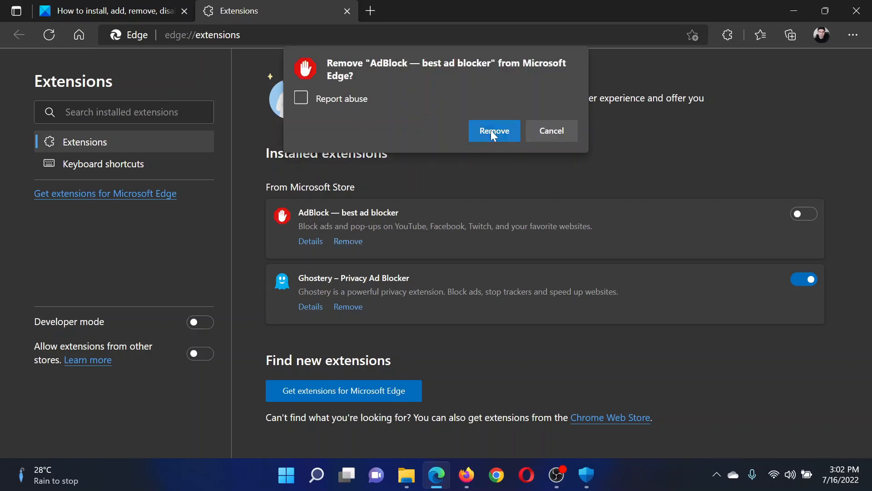
pyautogui.click(494, 131)
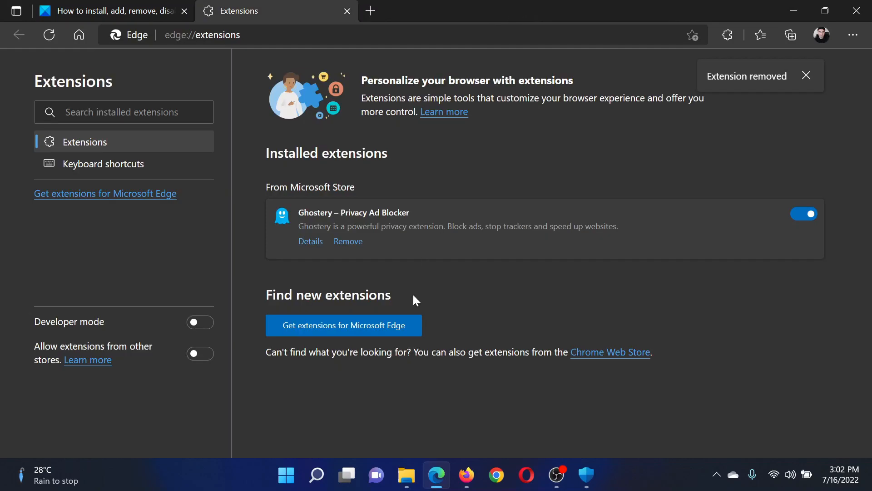
pyautogui.moveTo(395, 309)
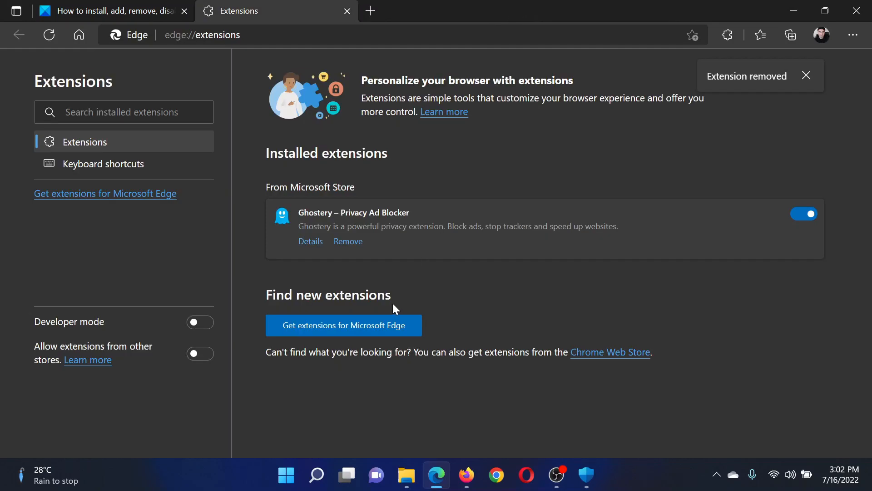
pyautogui.moveTo(373, 310)
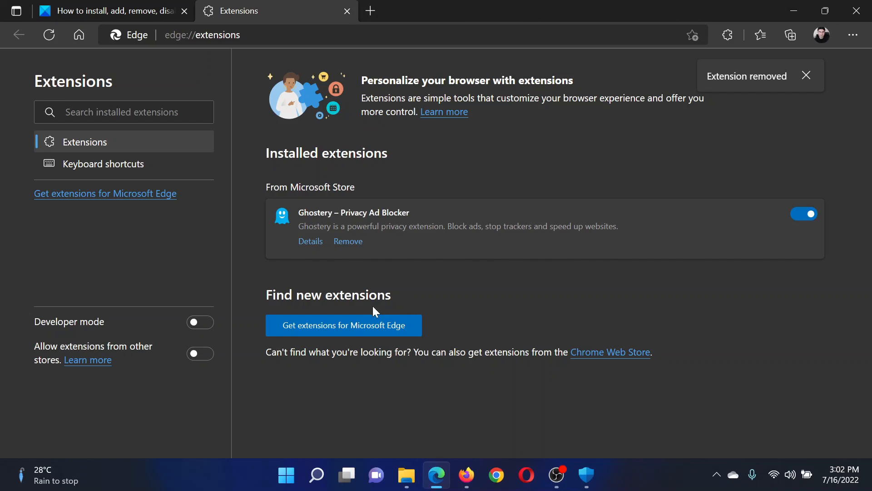
pyautogui.moveTo(344, 323)
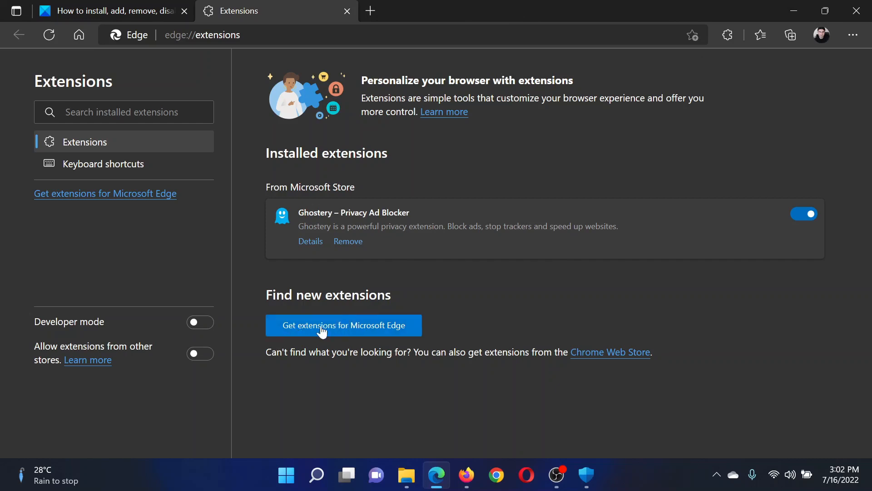
pyautogui.moveTo(309, 331)
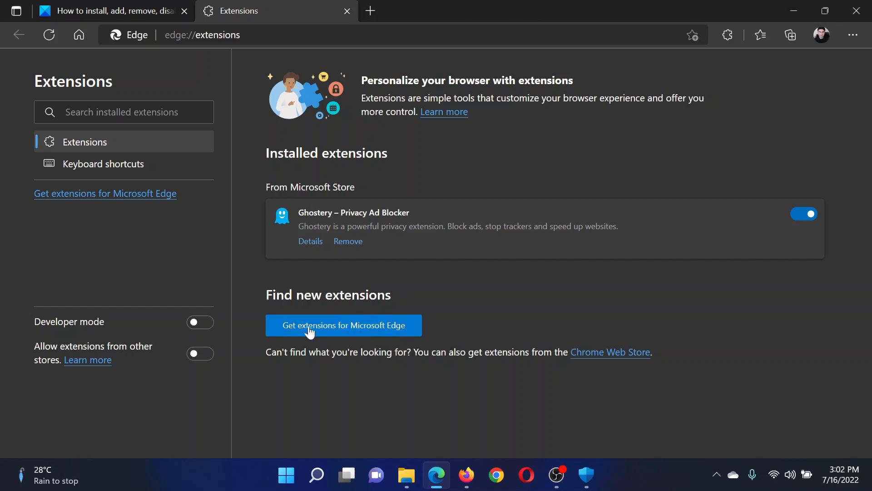
# Step: Search the Edge Add-ons store for 'security' extensions, then return to the article tab
pyautogui.click(344, 325)
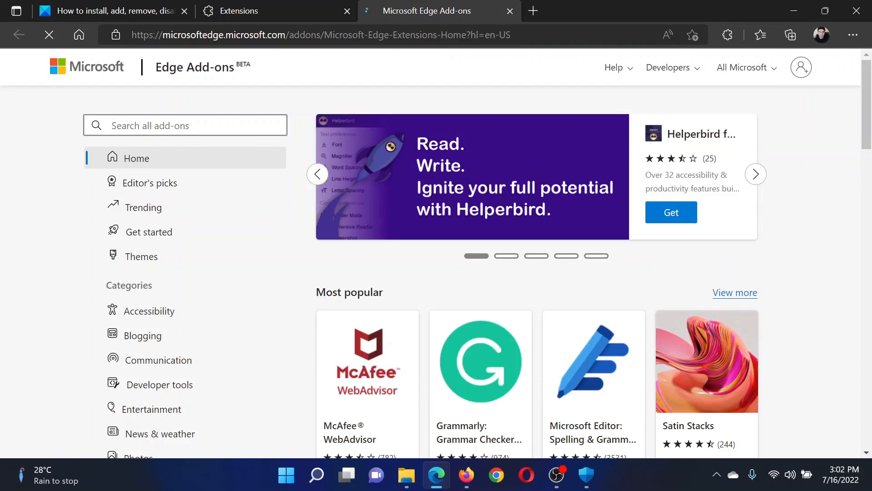
pyautogui.write('sec')
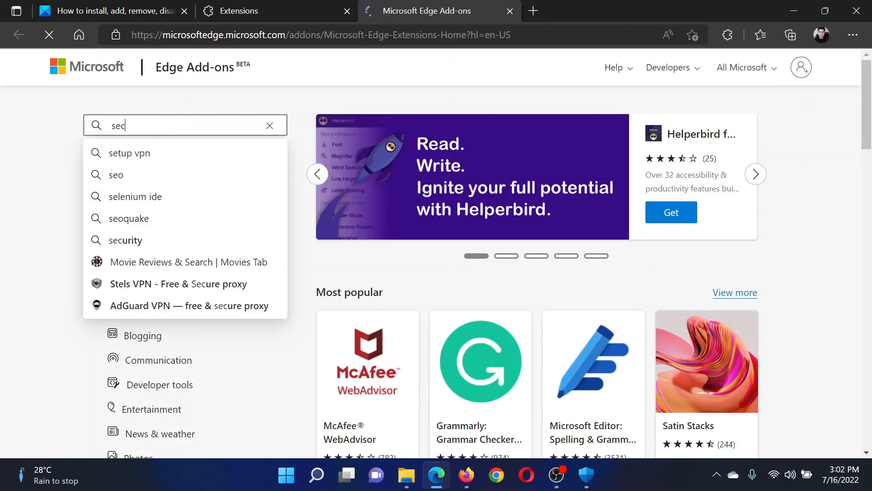
pyautogui.write('u')
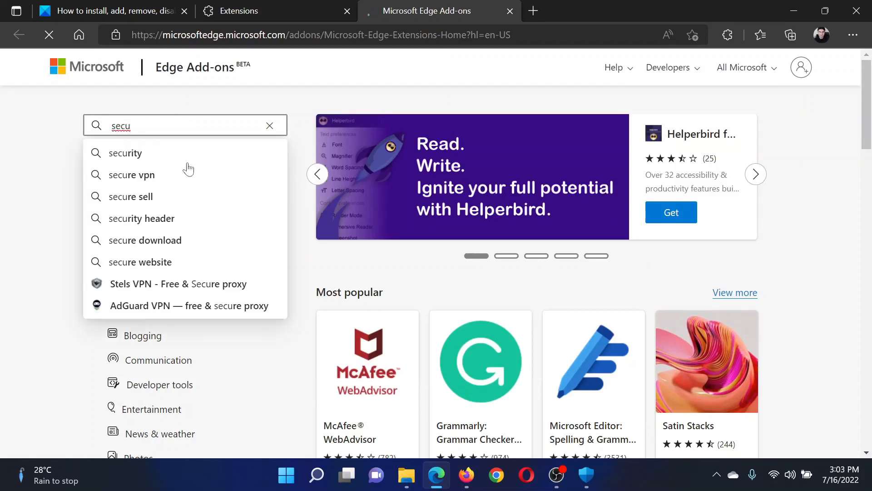
pyautogui.click(125, 153)
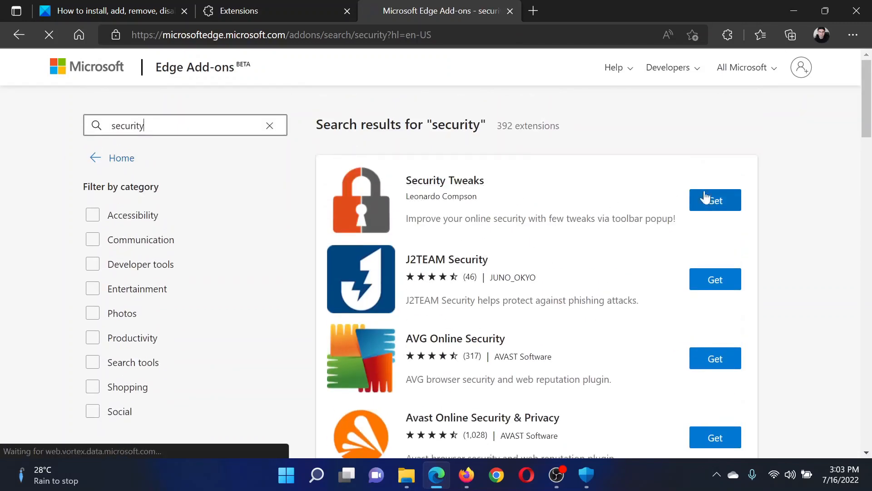
pyautogui.moveTo(114, 17)
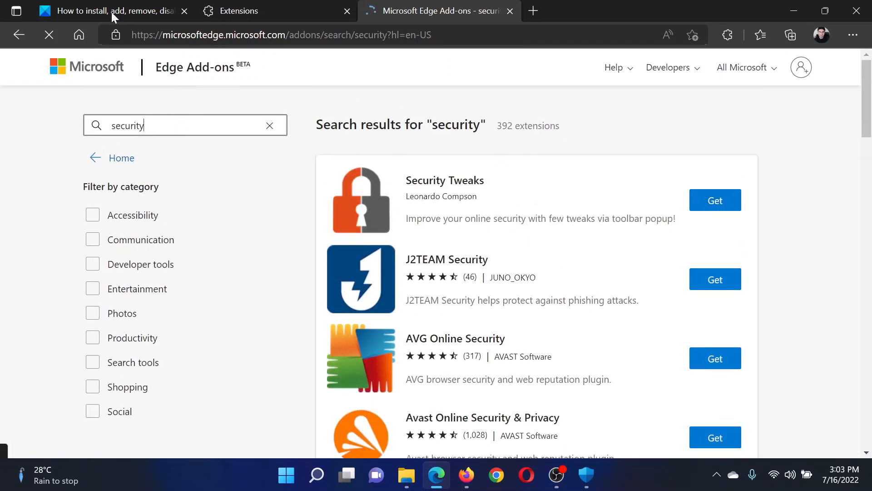
pyautogui.click(104, 11)
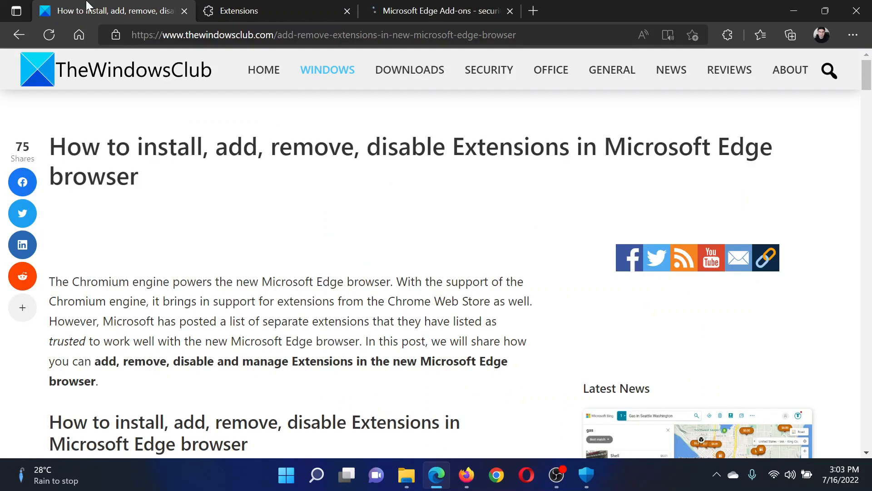